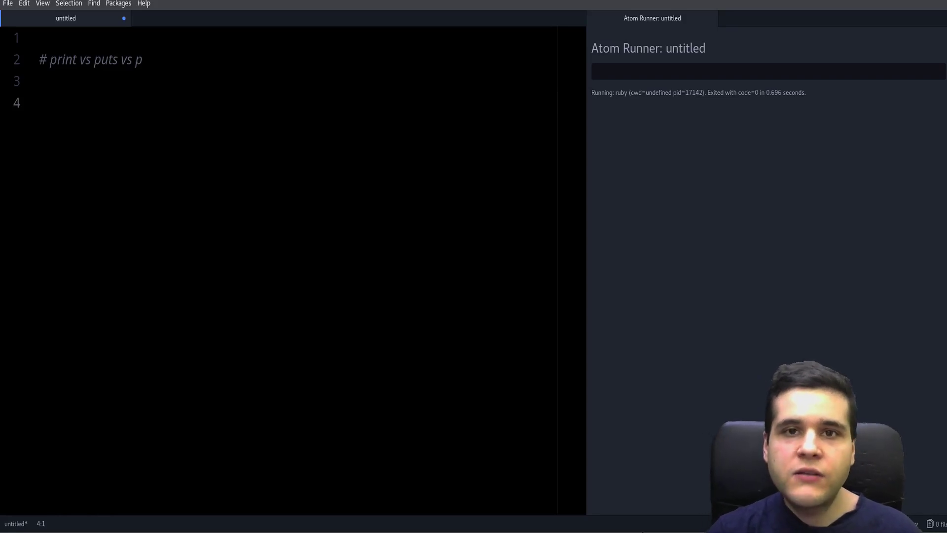
- Write puts 123 as the script's first line
click(39, 103)
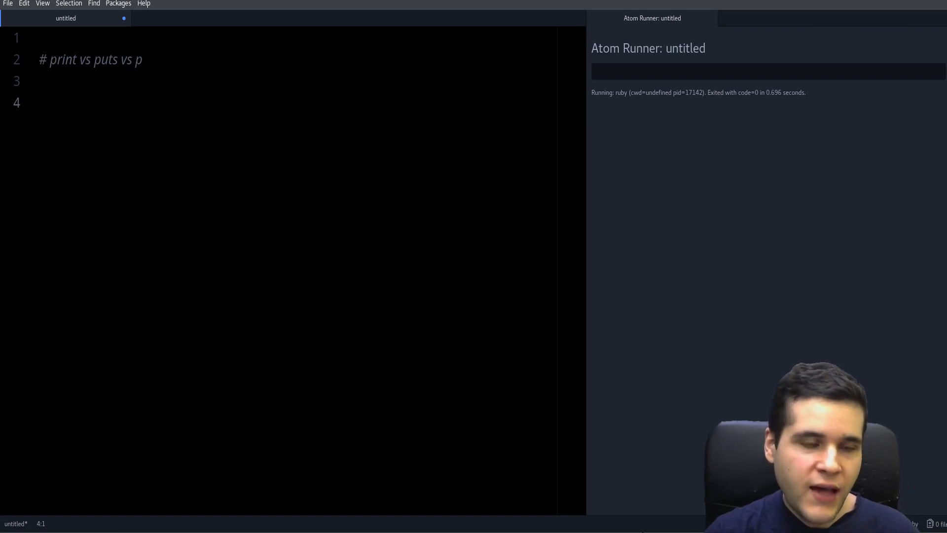
click(38, 102)
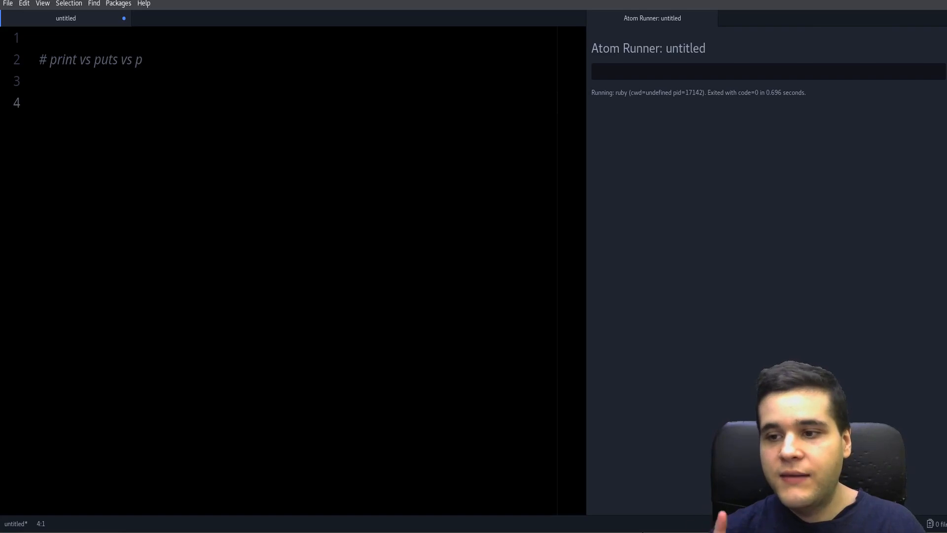
click(39, 103)
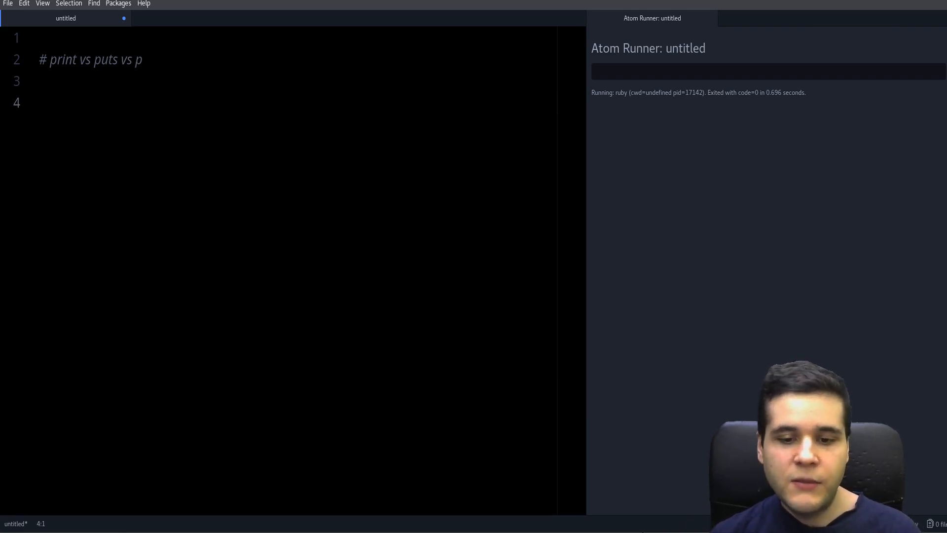
click(38, 102)
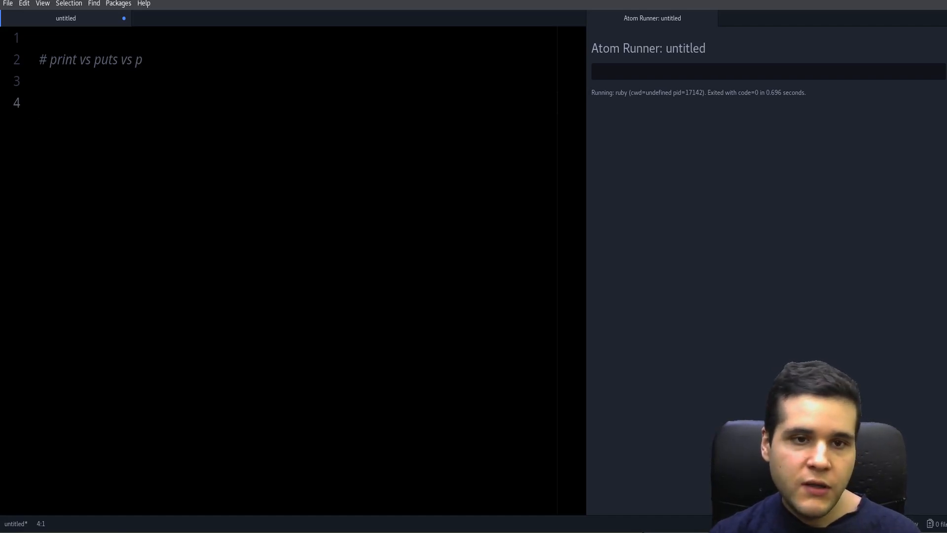
text(puts)
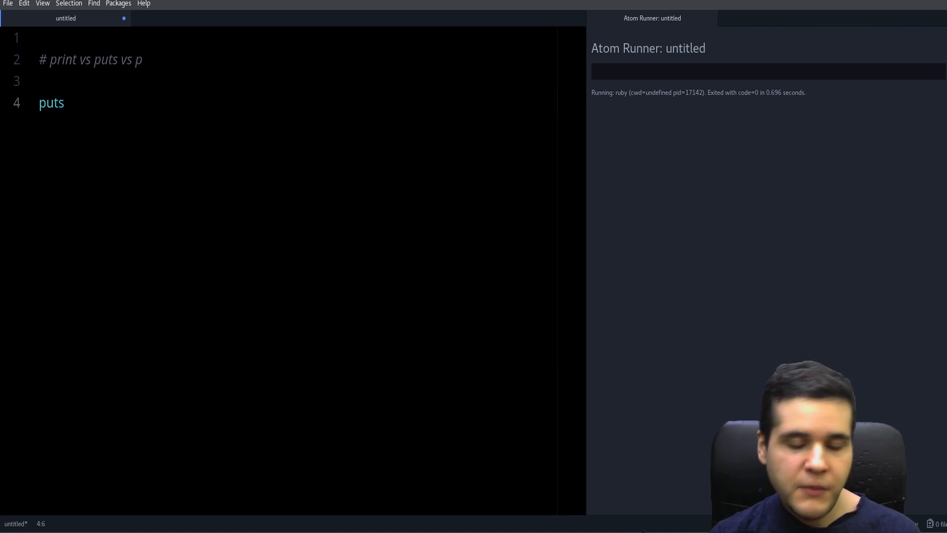
text(123)
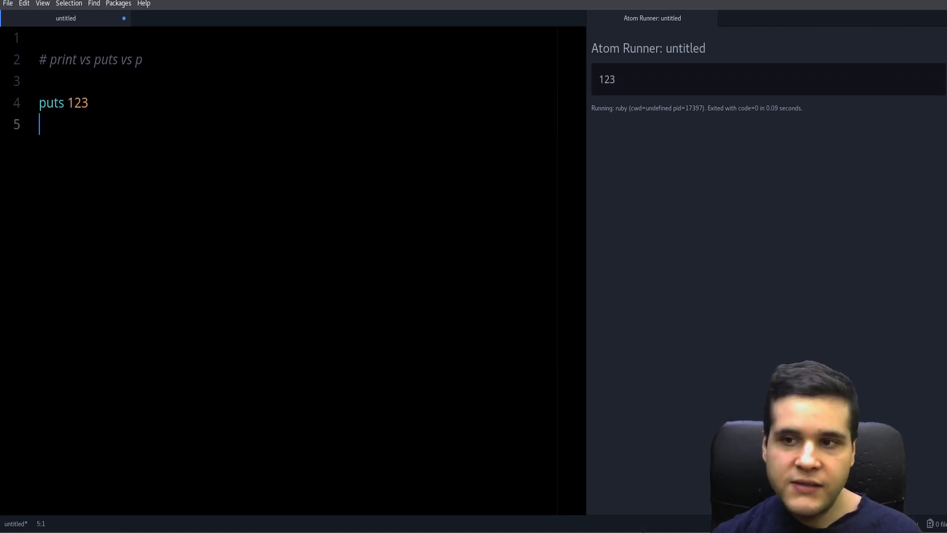
- Replace 123 with "hello", add puts "there", and run the script
double_click(76, 102)
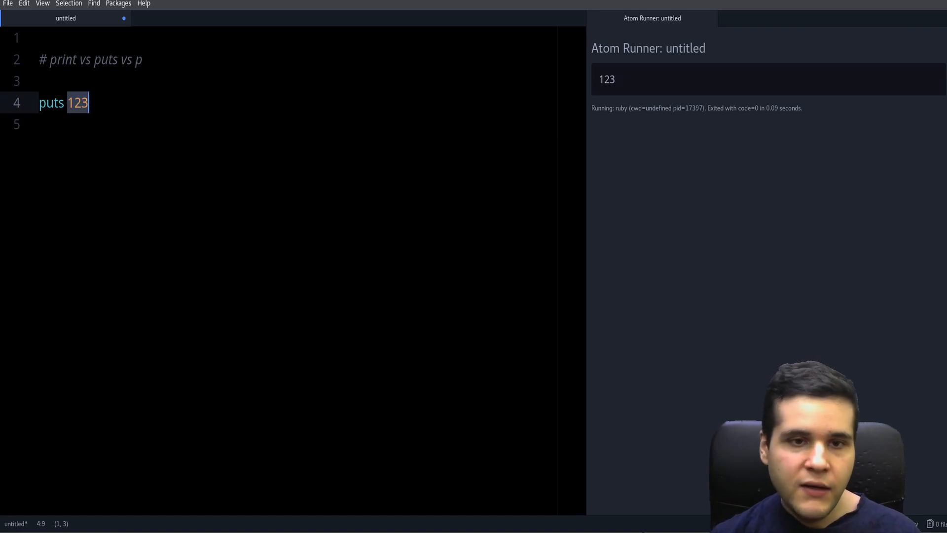
text("hell")
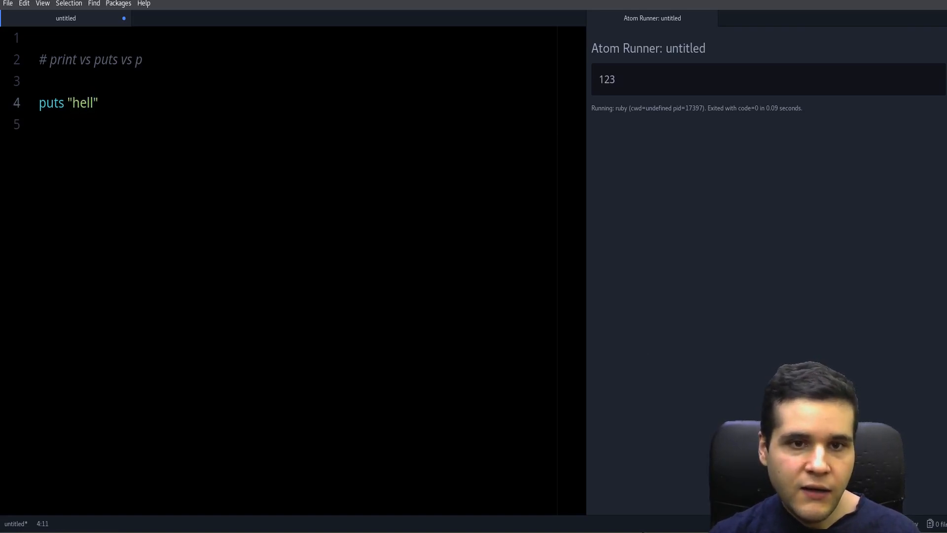
text(o)
click(307, 124)
text(puts ")
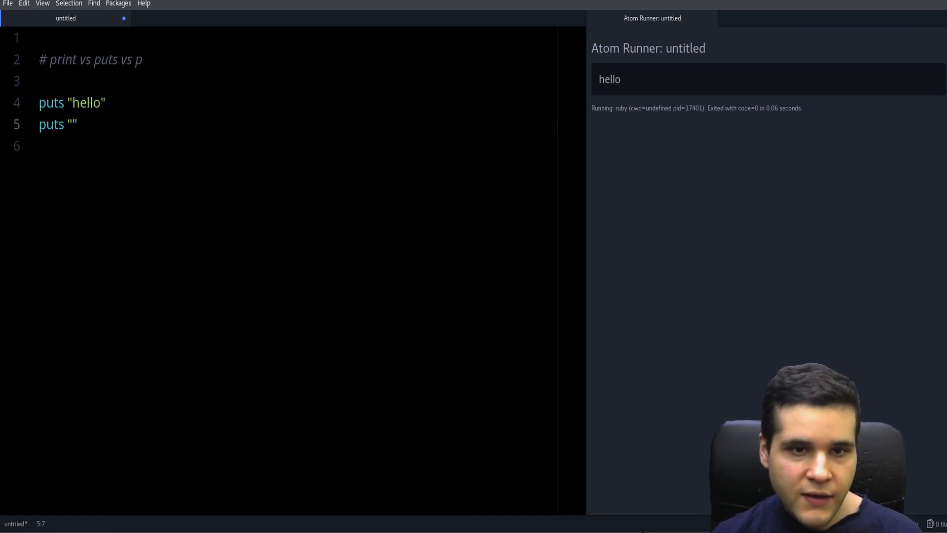
text(there)
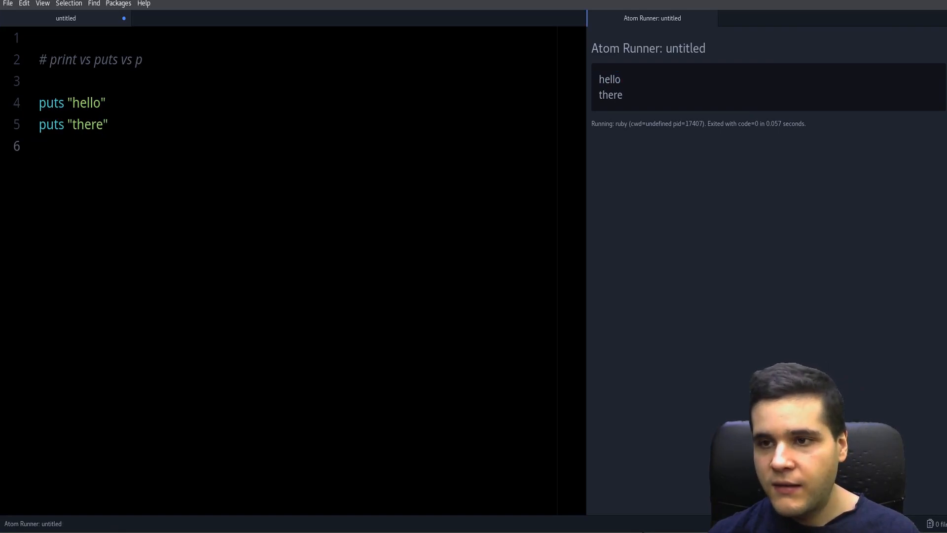
double_click(88, 102)
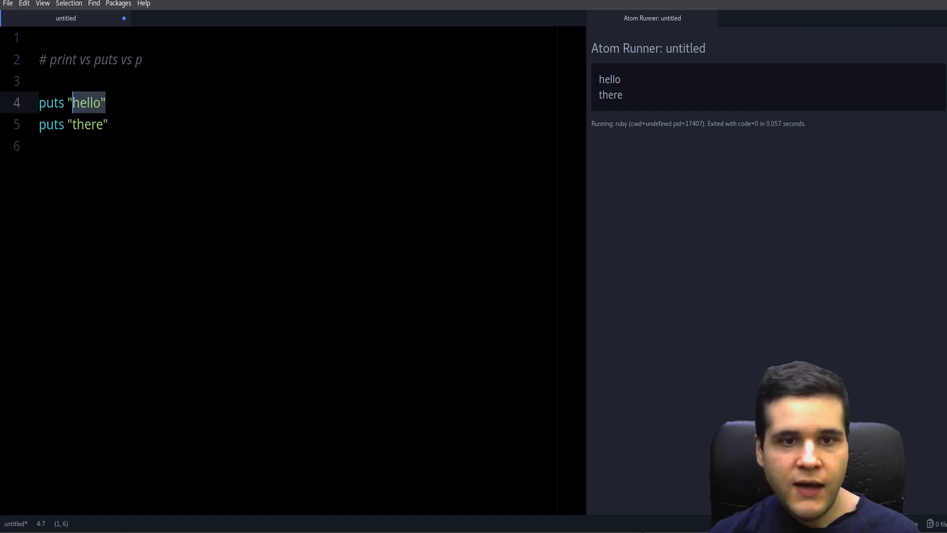
double_click(609, 79)
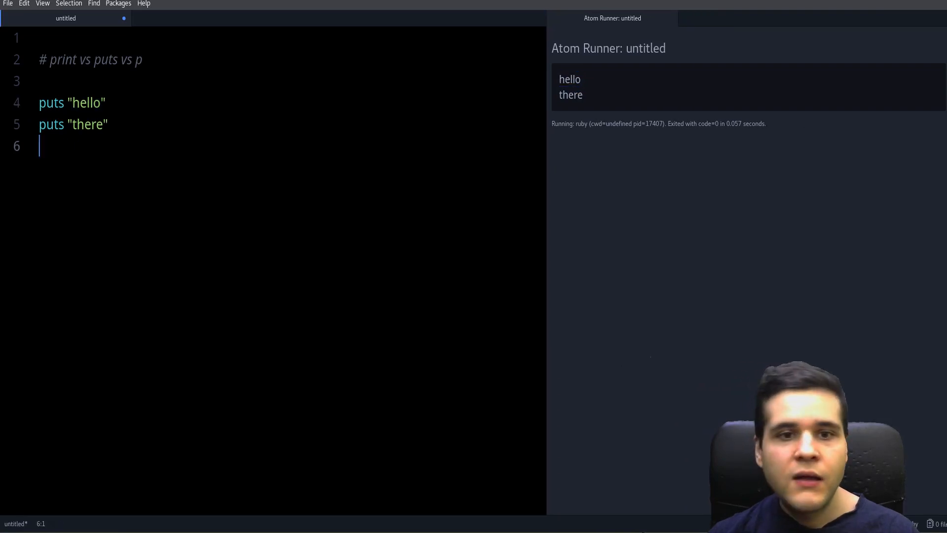
- Swap puts for print and run, showing hellothere joined on one line
click(61, 59)
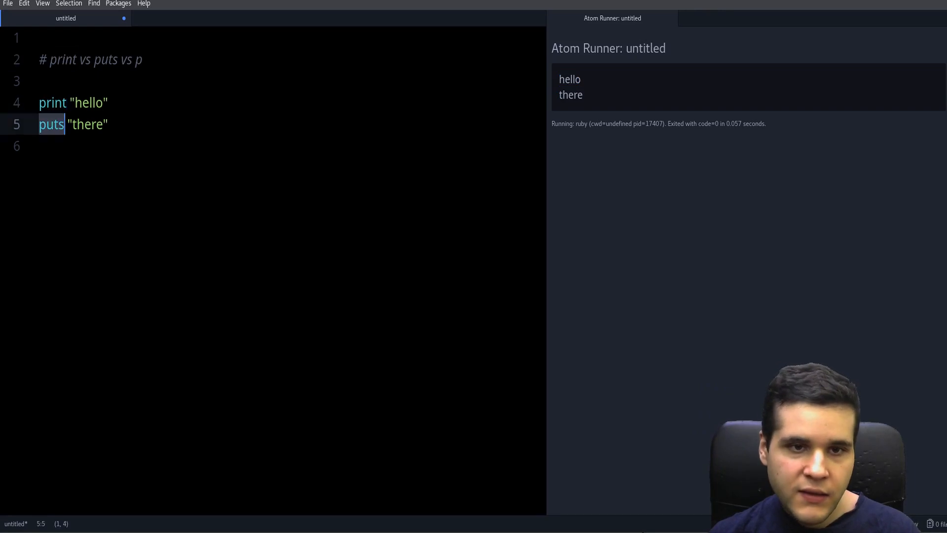
text(print)
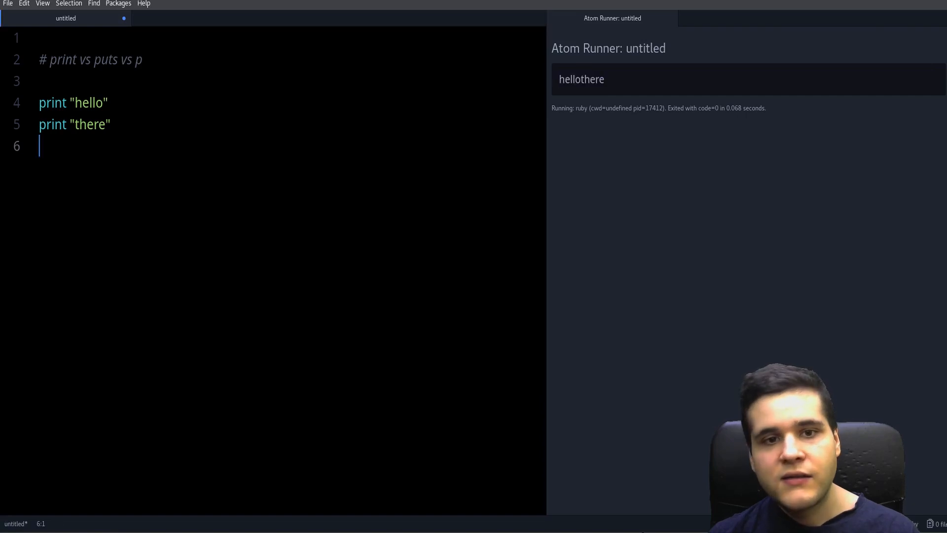
double_click(88, 102)
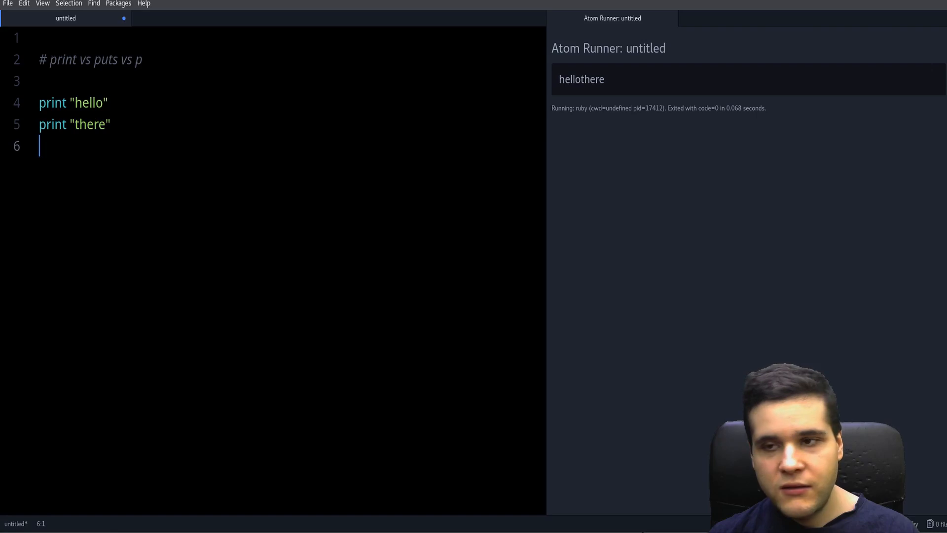
double_click(581, 79)
text(uts)
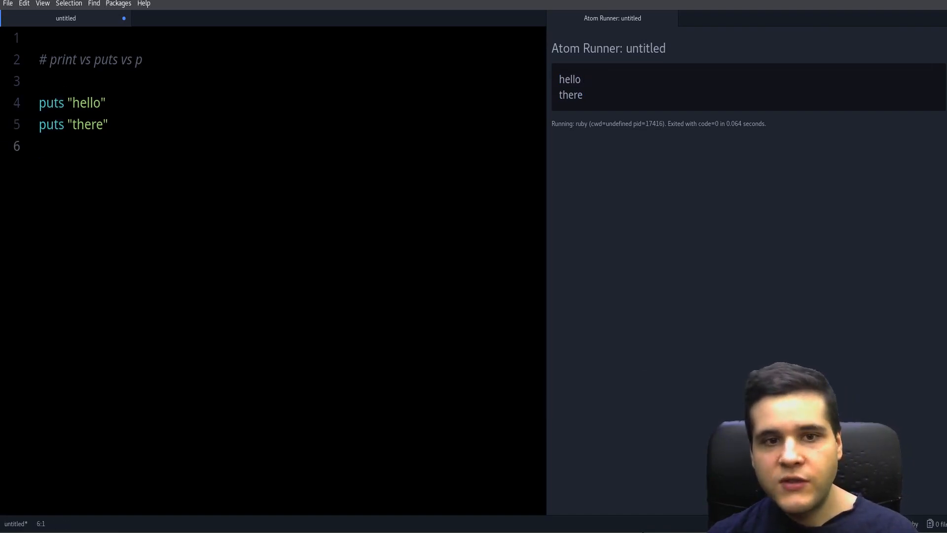
- Rewrite the script as print 123 and print 456 and run it, outputting 123456
double_click(51, 102)
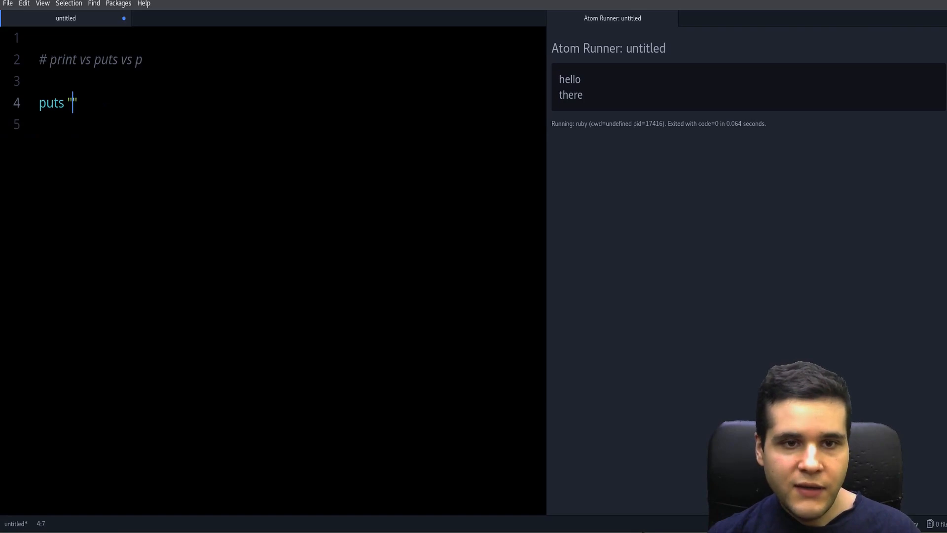
text(123)
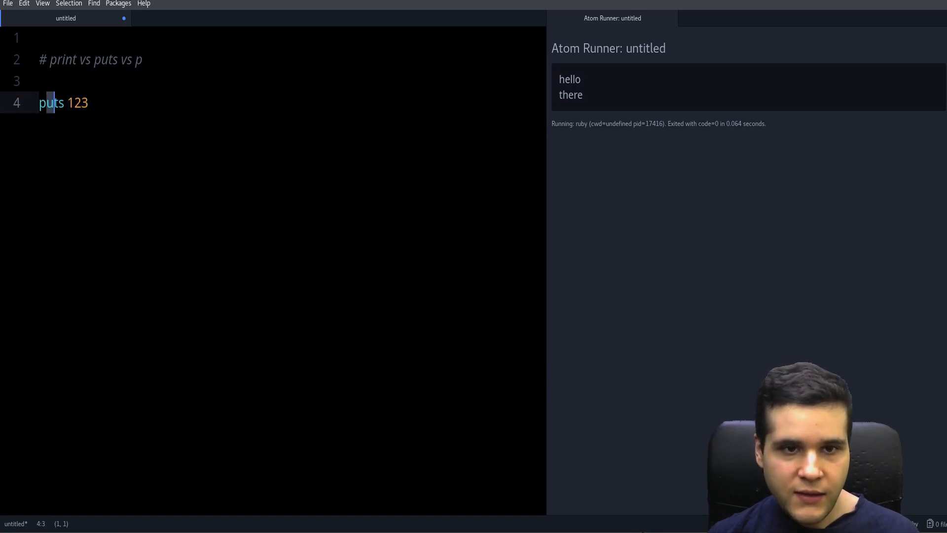
text(prin)
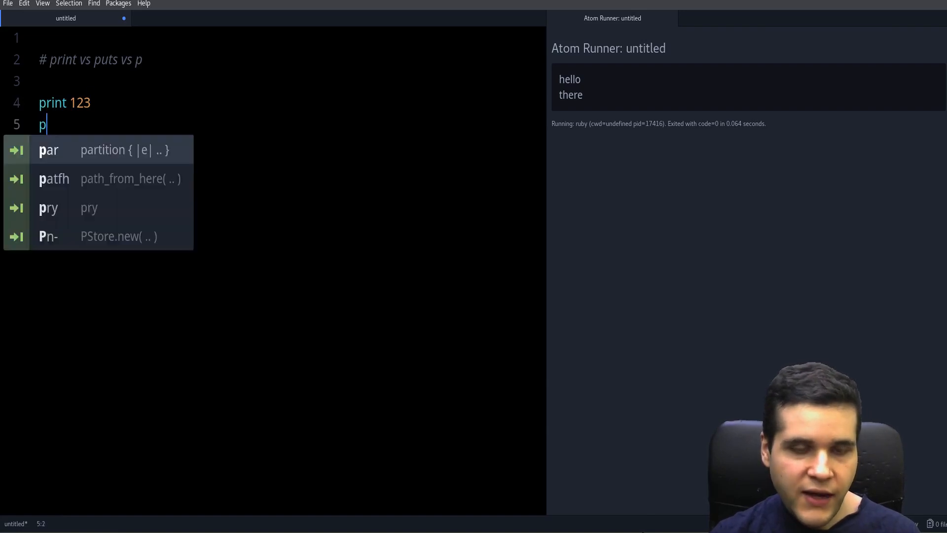
text(rint 45)
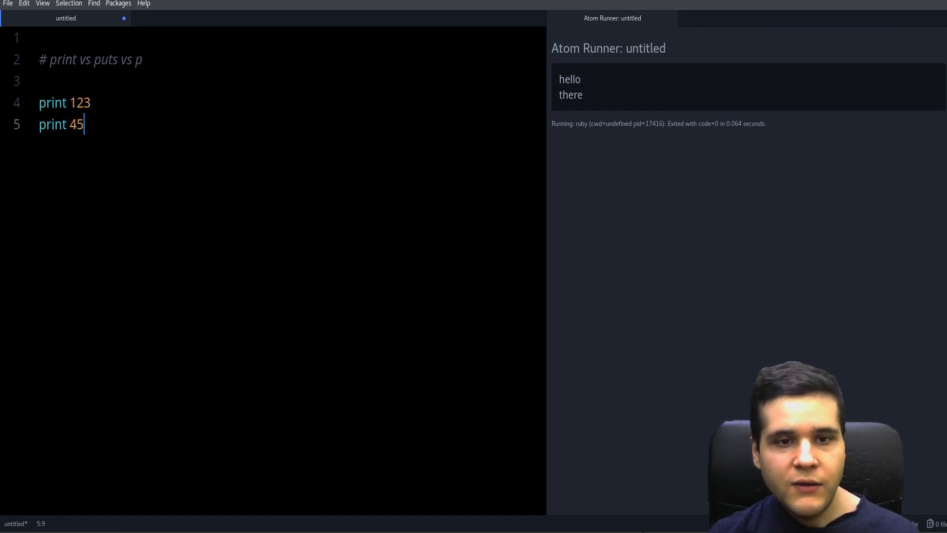
text(6)
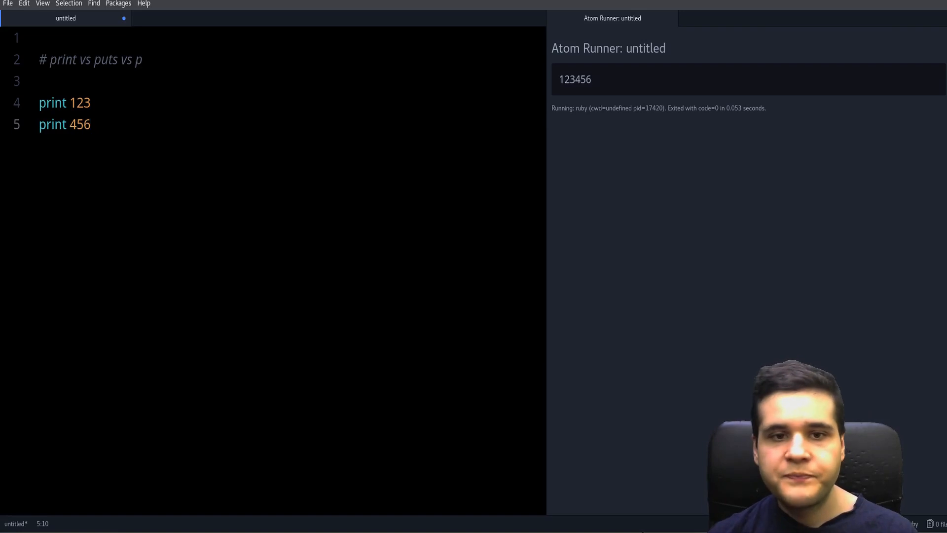
click(92, 124)
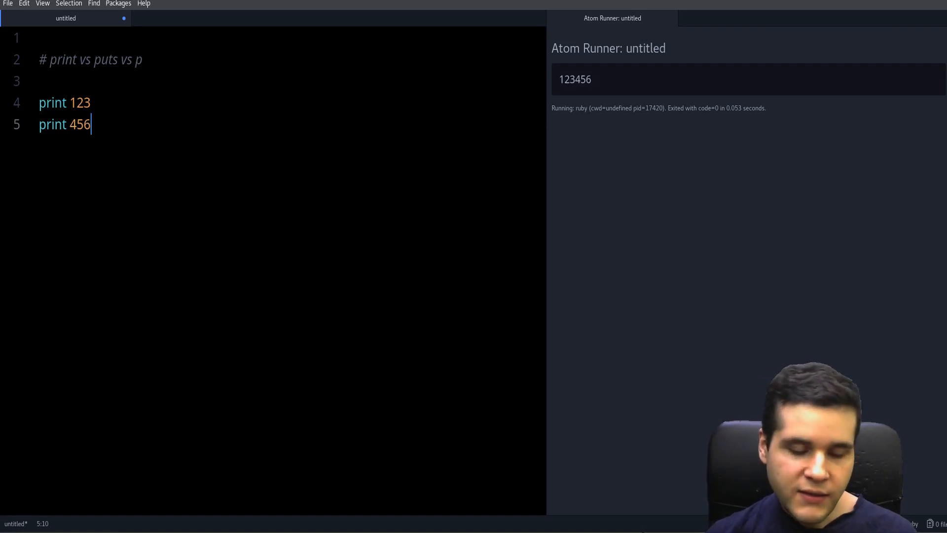
double_click(63, 59)
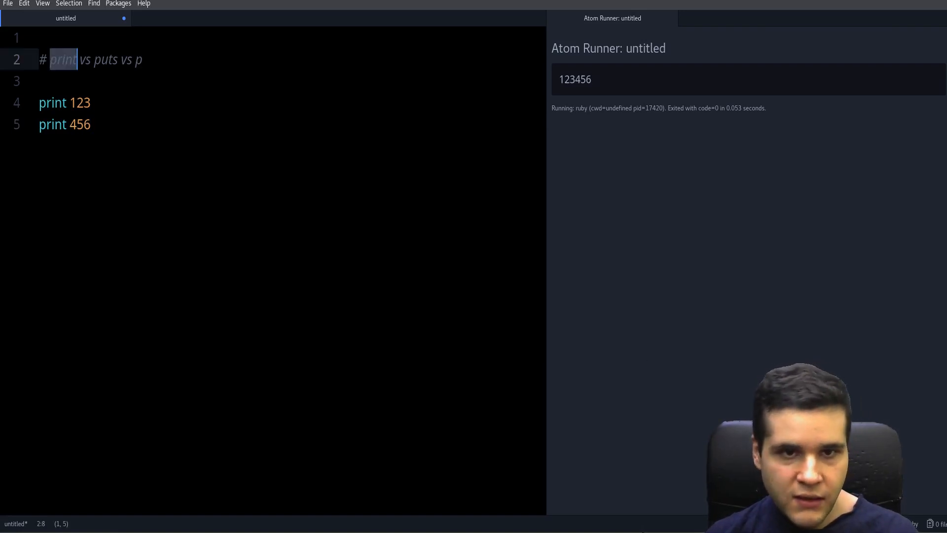
- Change the lines to p 123 and p 345 and run, printing each number separately
click(91, 124)
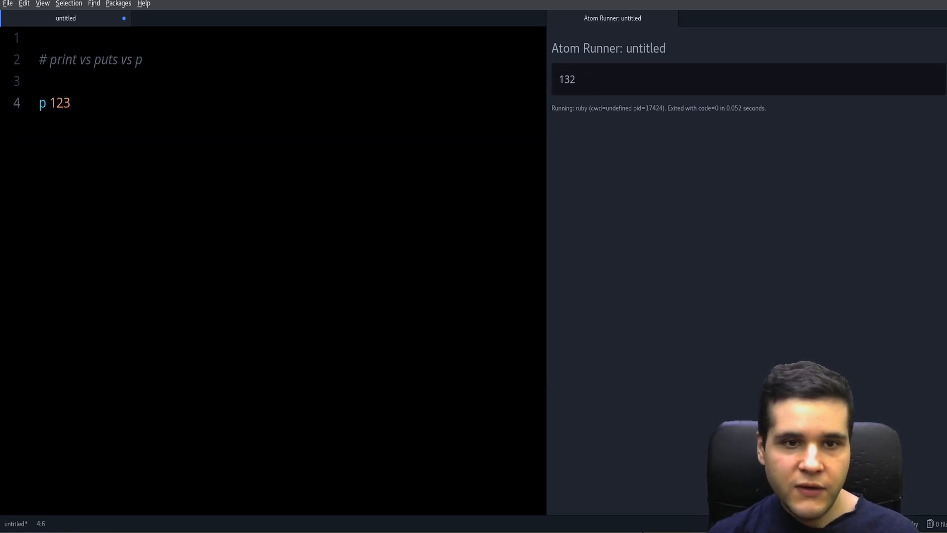
key(Return)
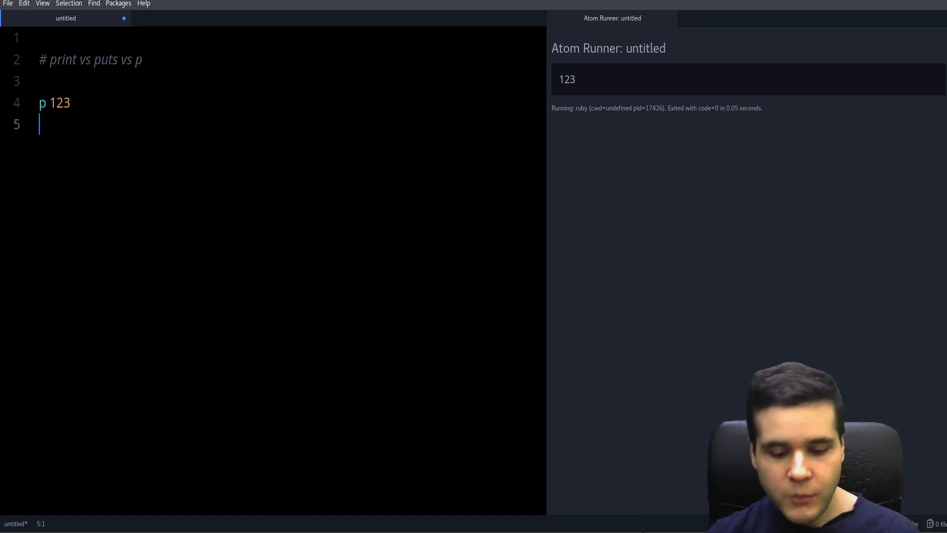
text(p 345)
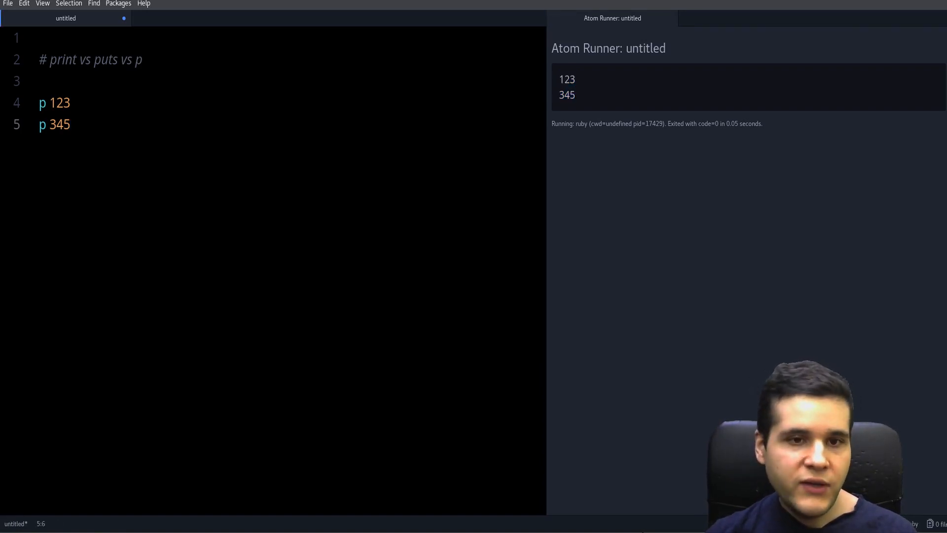
click(70, 124)
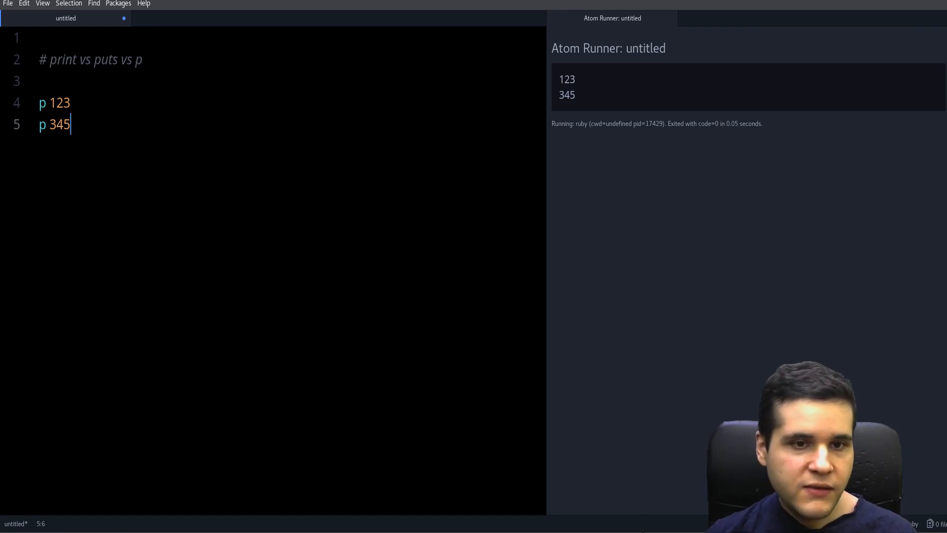
double_click(58, 124)
text(p ")
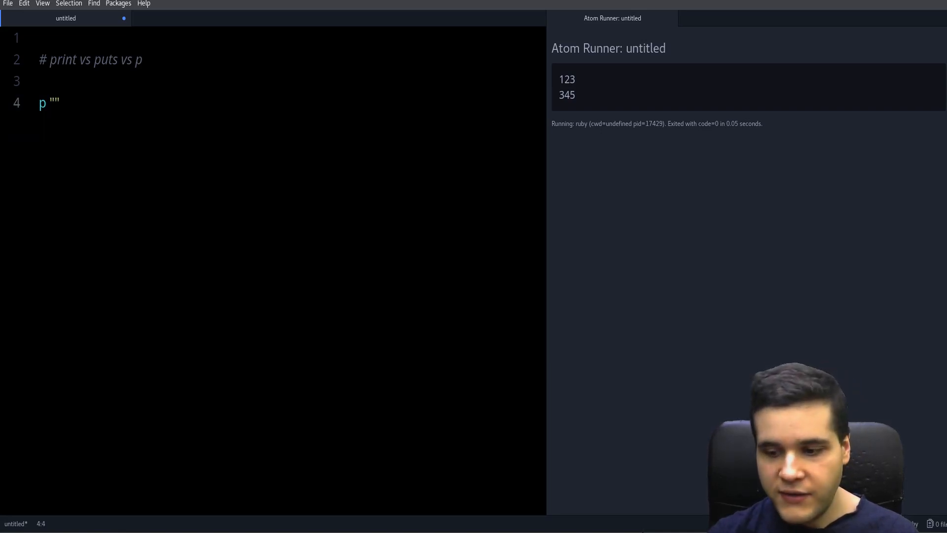
- Fill in p "hello", add puts "hello" below, and run both versions
text(hello)
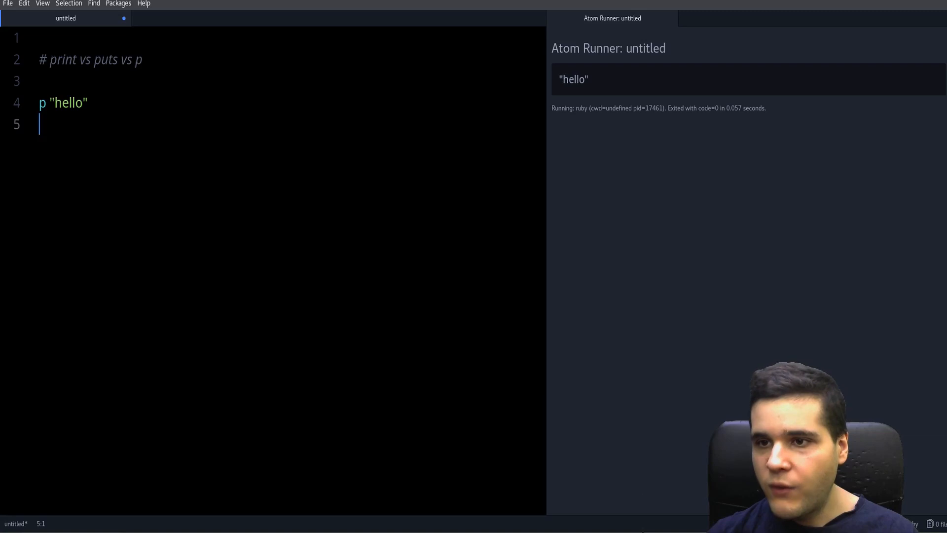
click(558, 79)
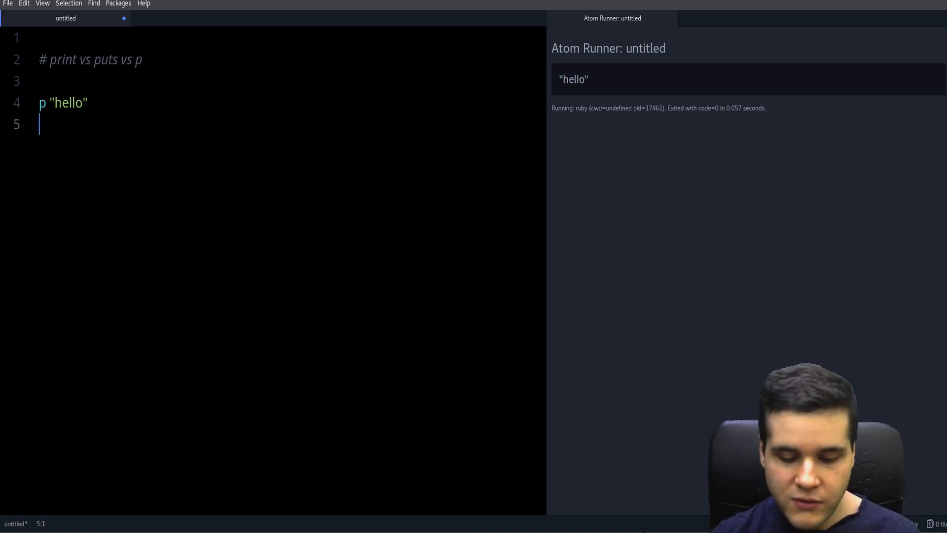
text(puts "hello)
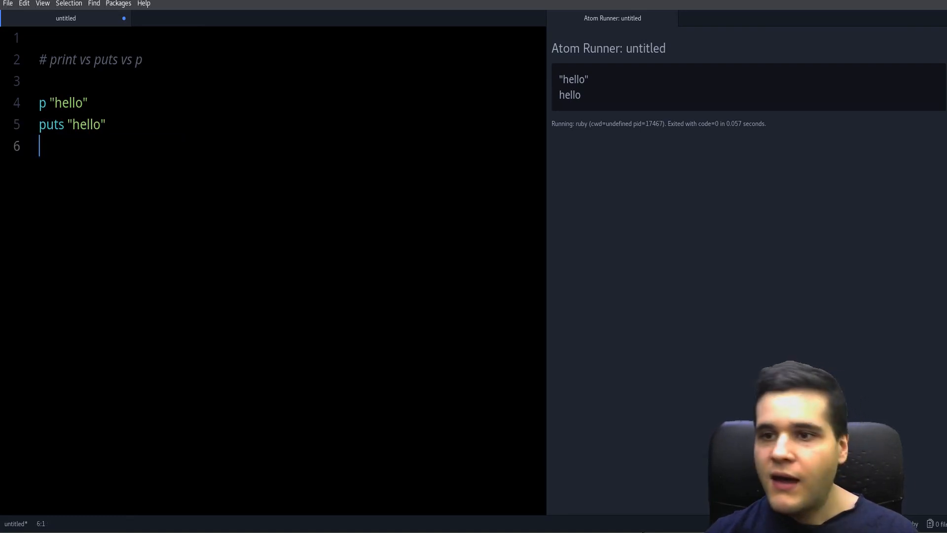
double_click(569, 94)
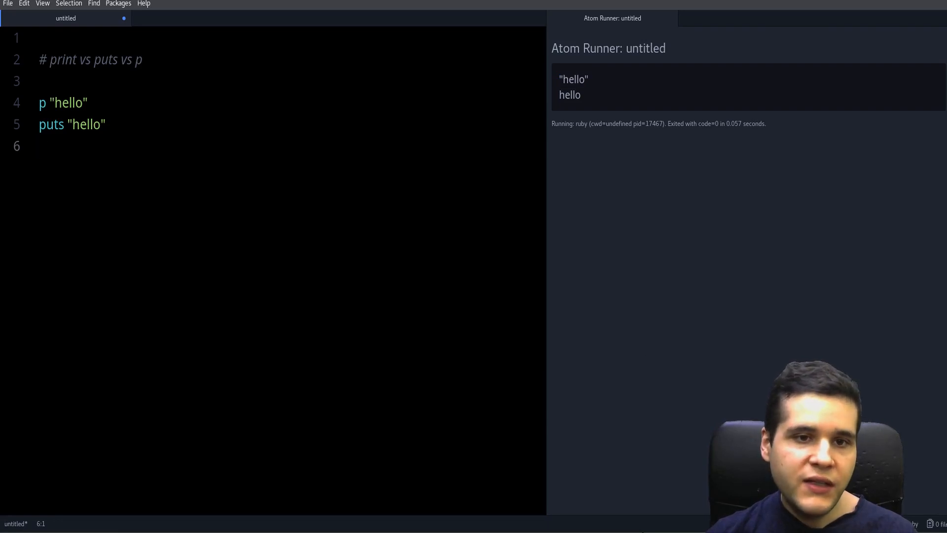
double_click(66, 103)
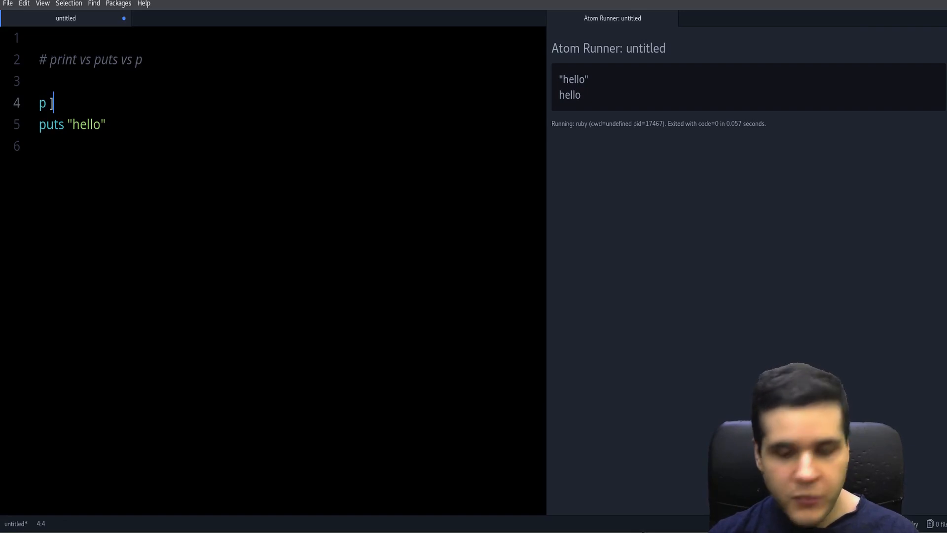
- Pass [1,2,3] to both p and puts and rerun to compare the output
text(1,2,3])
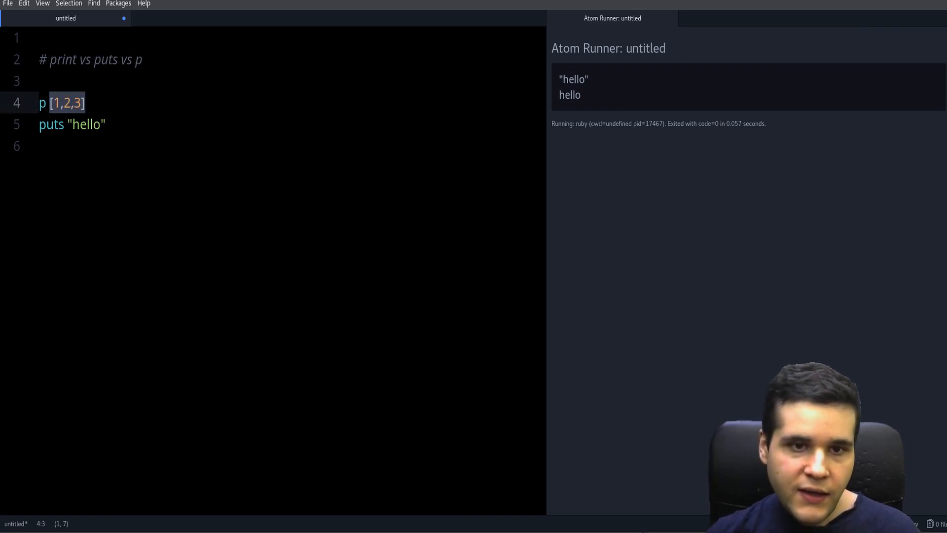
text([1,2,3])
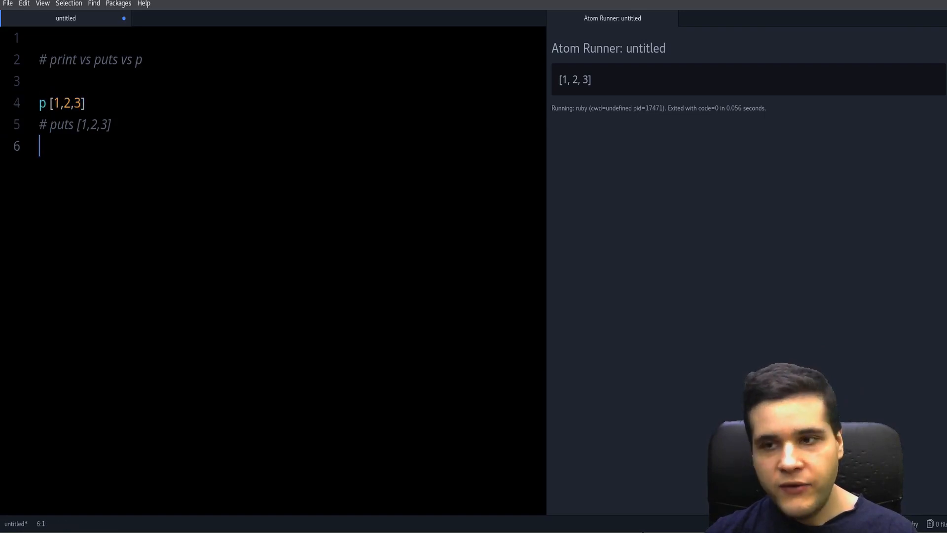
double_click(575, 79)
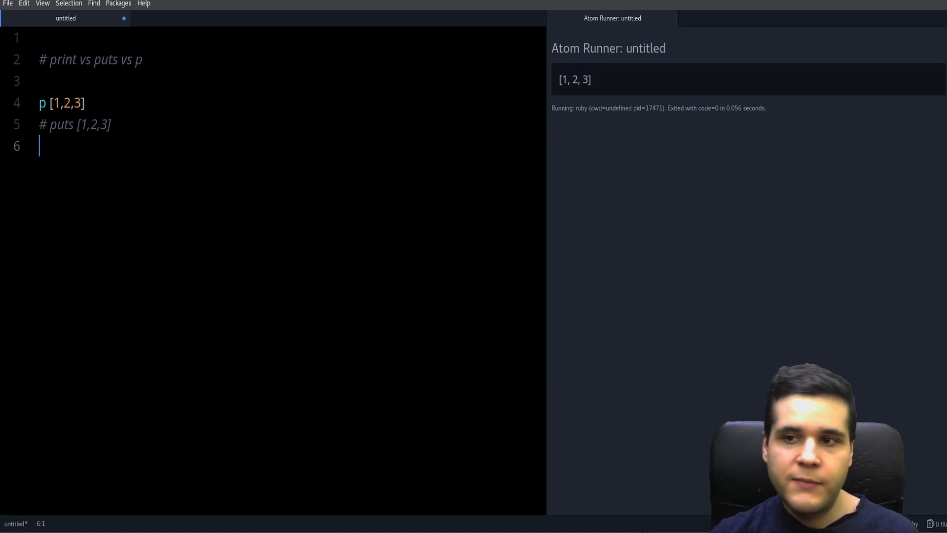
click(46, 103)
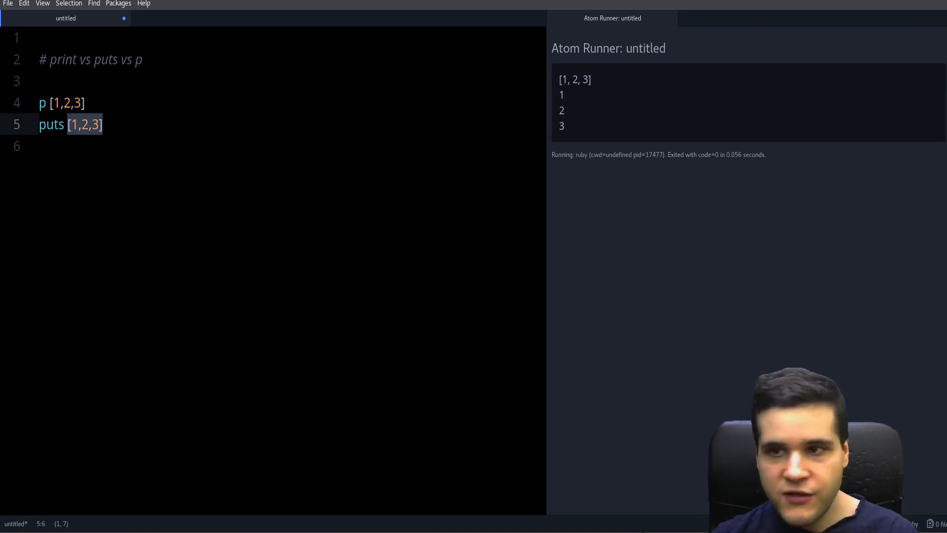
double_click(574, 79)
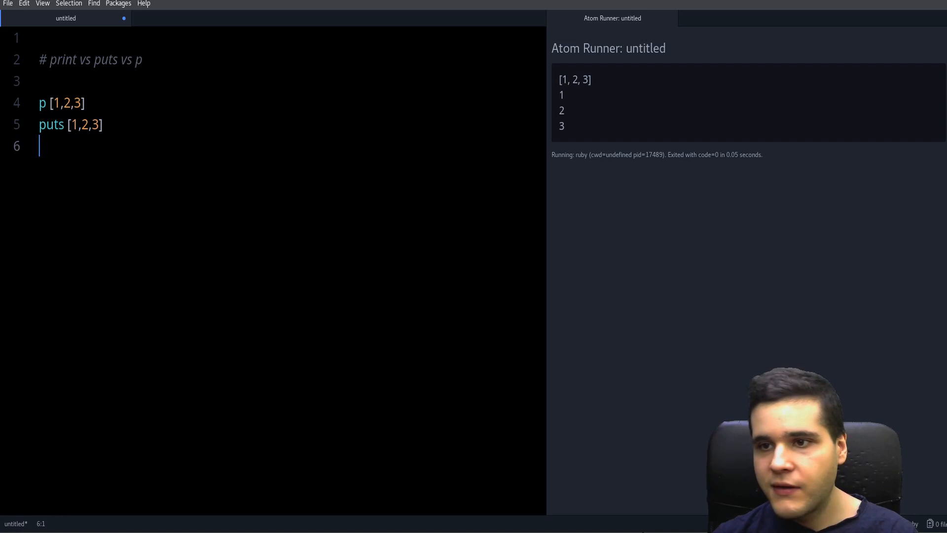
- Make line 5 print "Hello there!", run it, then switch puts to p
double_click(51, 124)
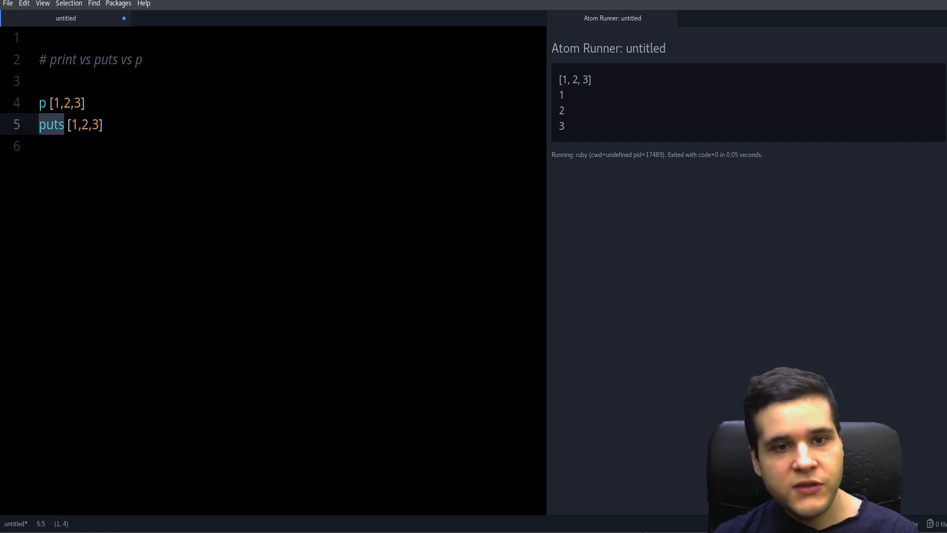
text(")
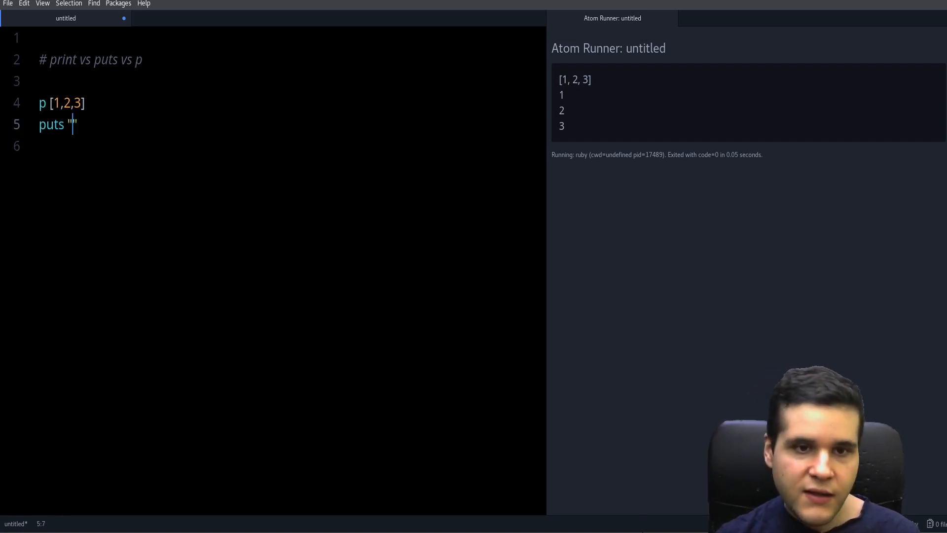
text(Hello)
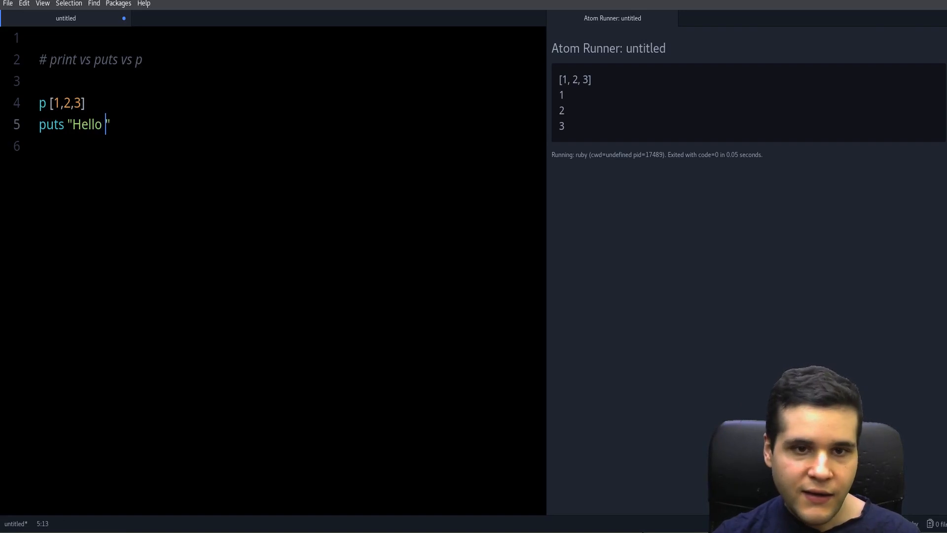
text(there!)
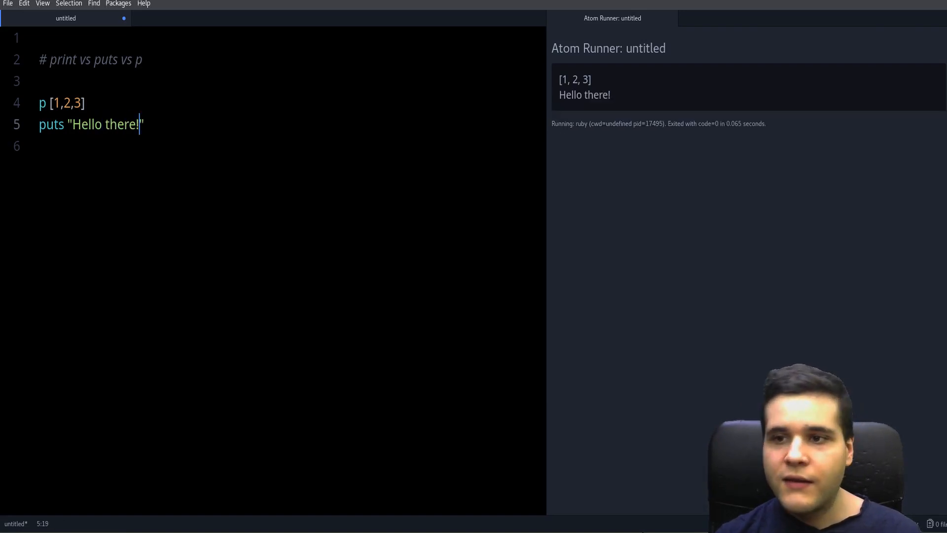
double_click(584, 94)
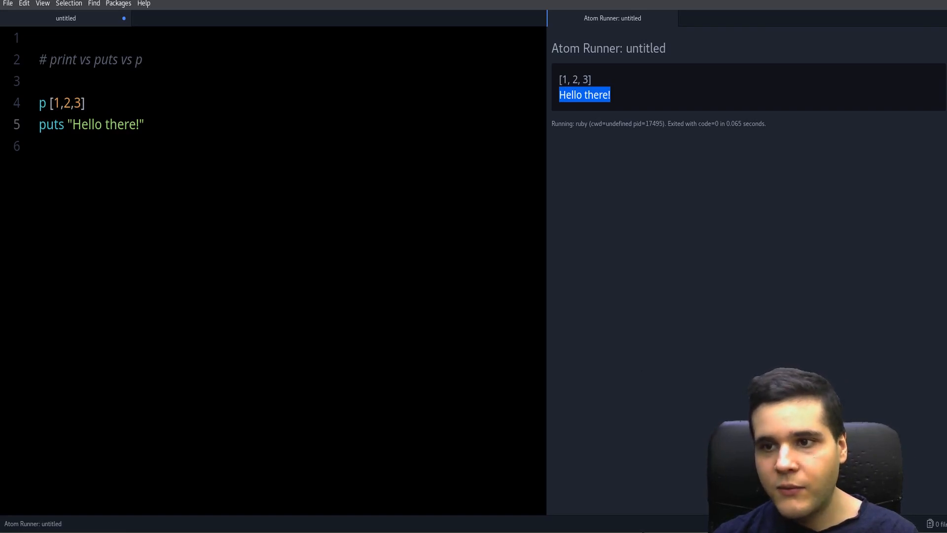
click(612, 94)
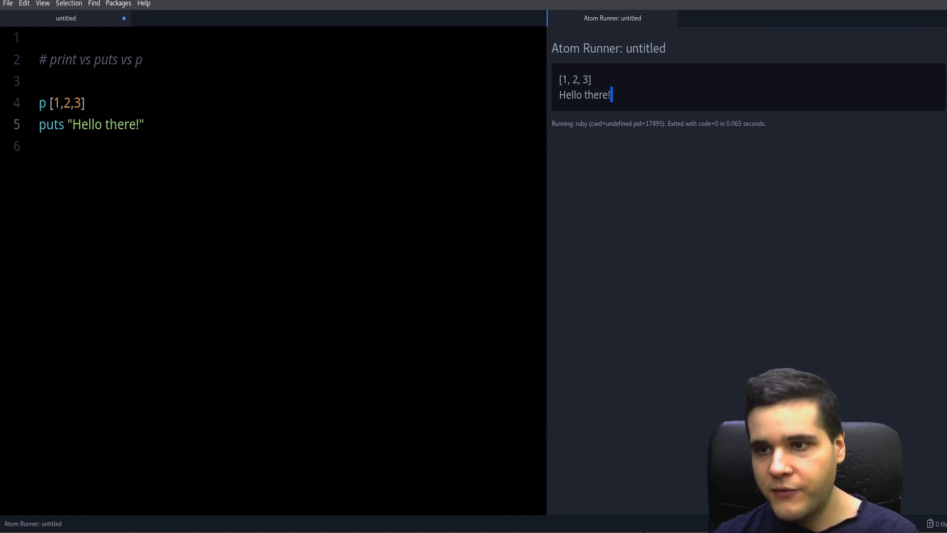
double_click(584, 95)
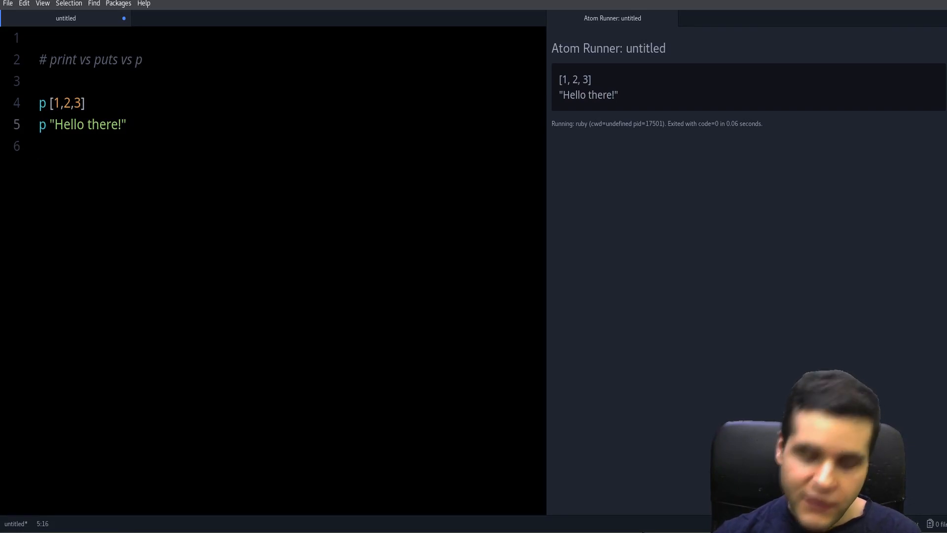
- Add \n to the end of "Hello there!", run with p, then run again with puts
text(\n)
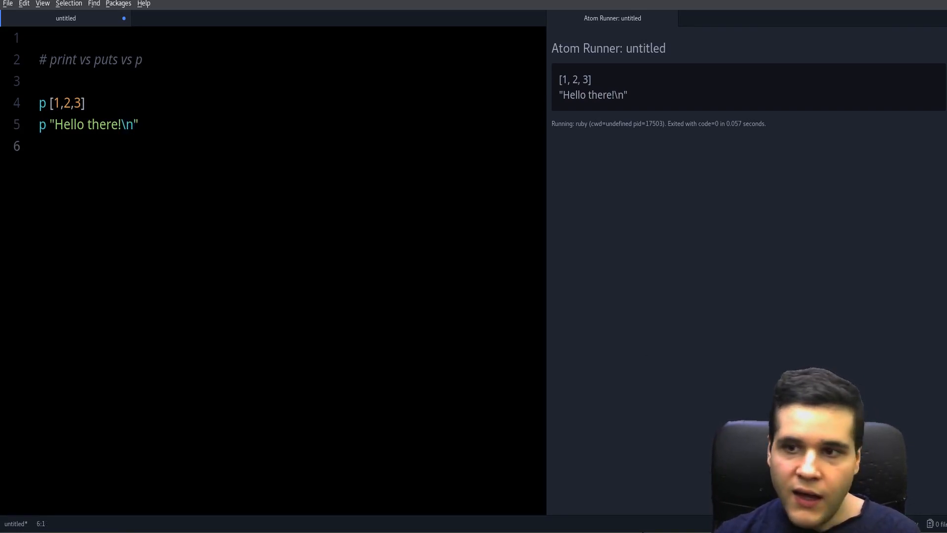
double_click(593, 95)
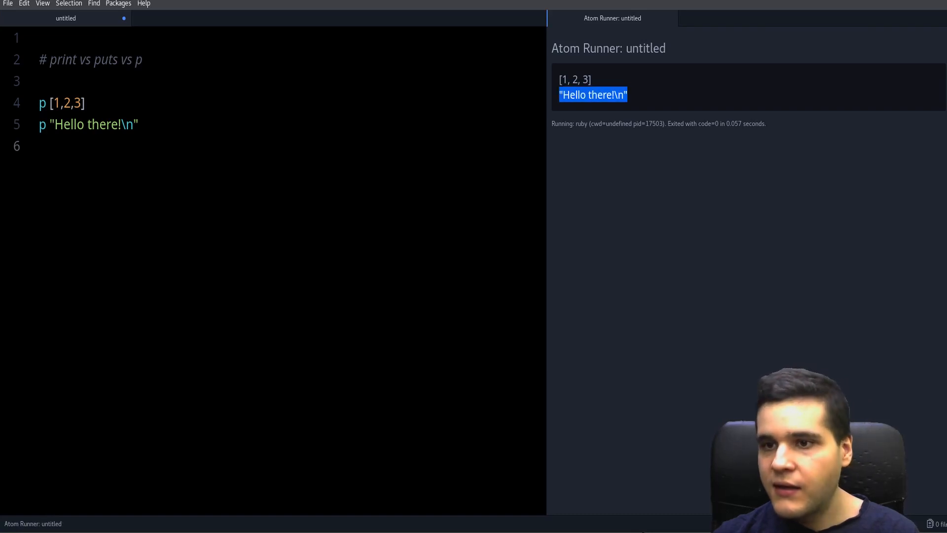
click(50, 124)
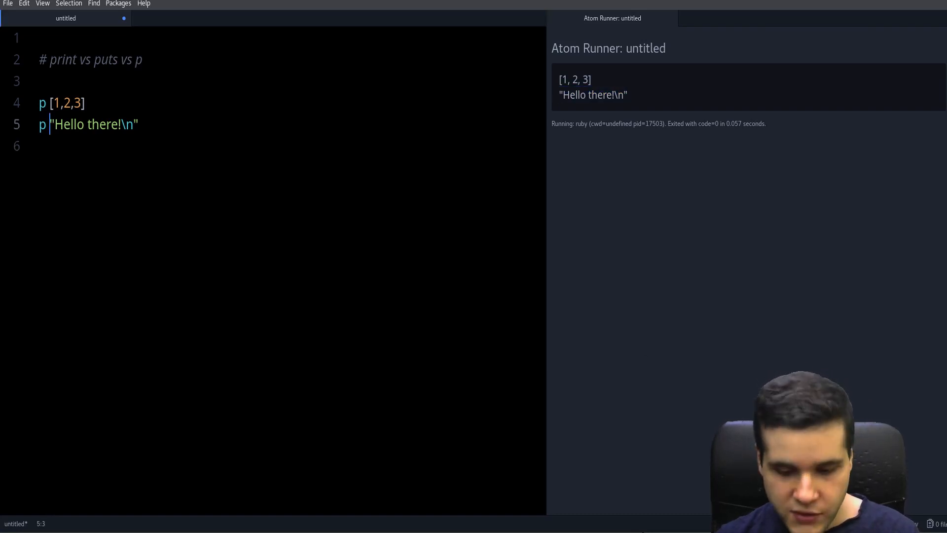
text(uts)
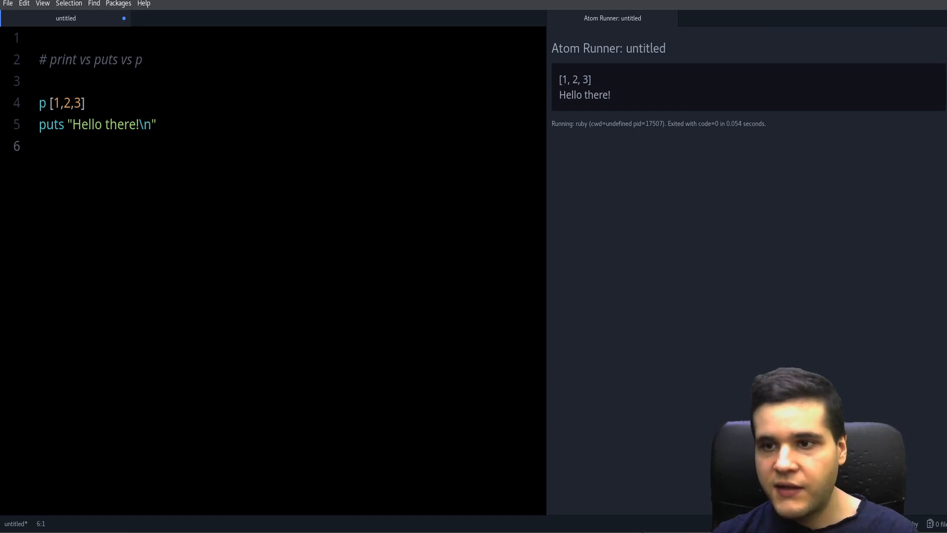
double_click(584, 94)
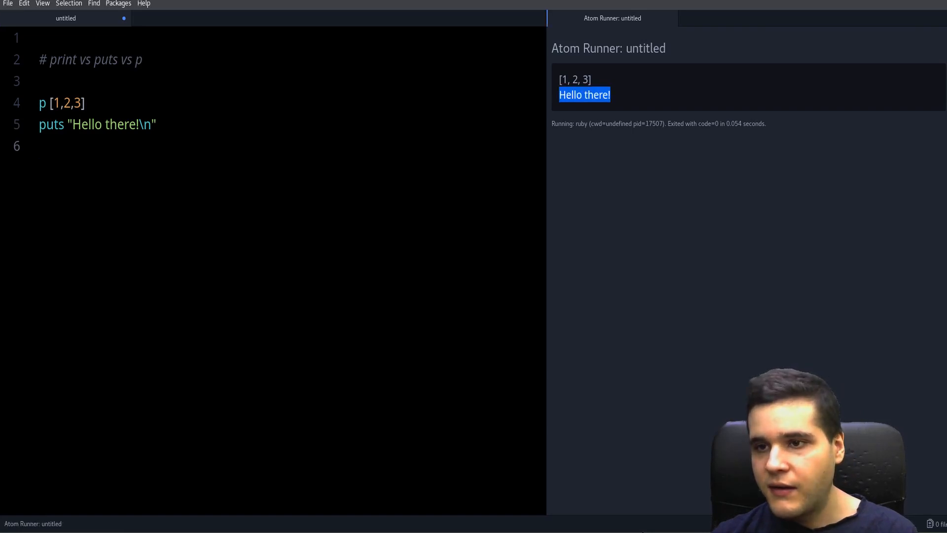
- Revert line 5 to p and rerun, printing "Hello there!\n" literally
click(43, 146)
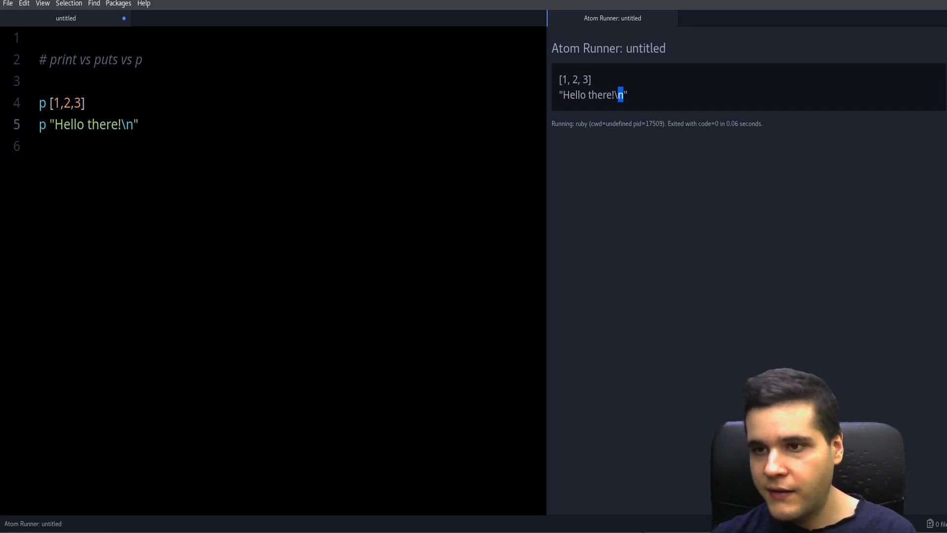
click(41, 145)
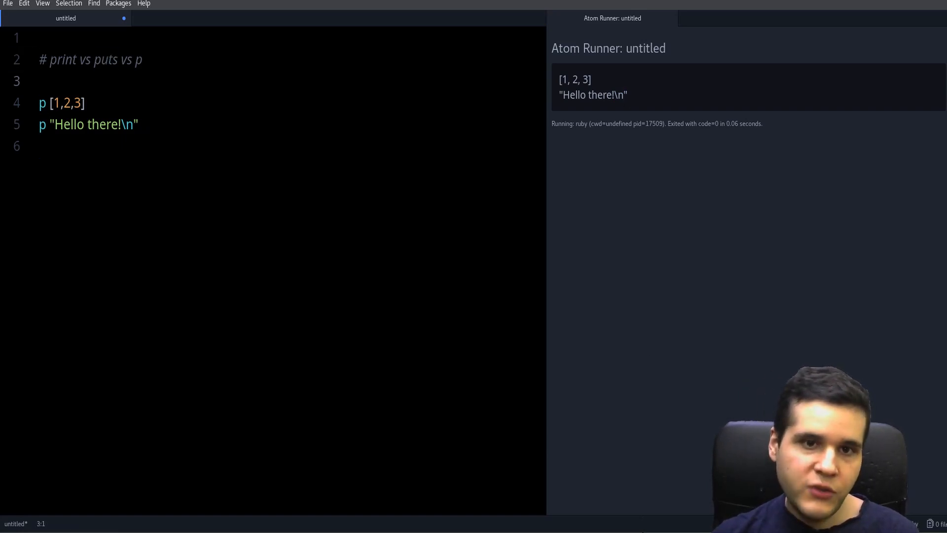
double_click(105, 59)
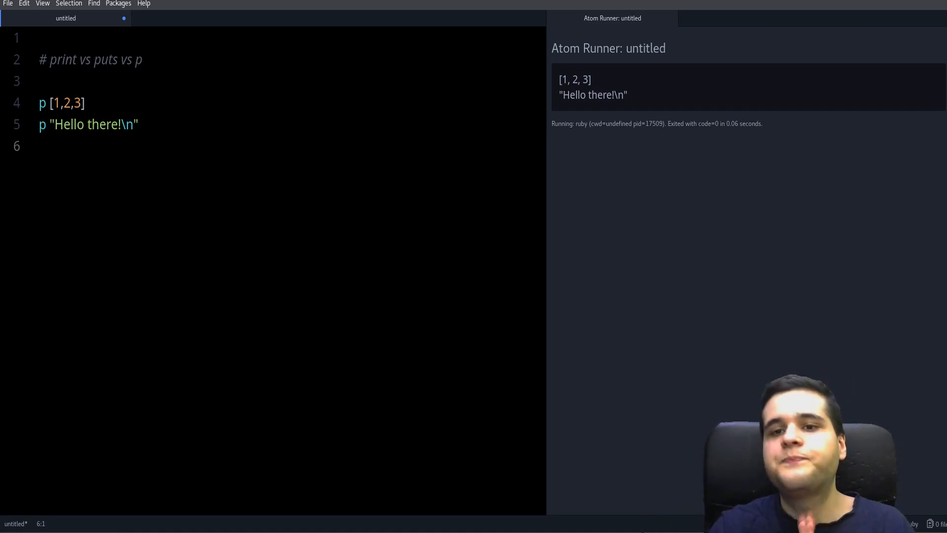
click(40, 145)
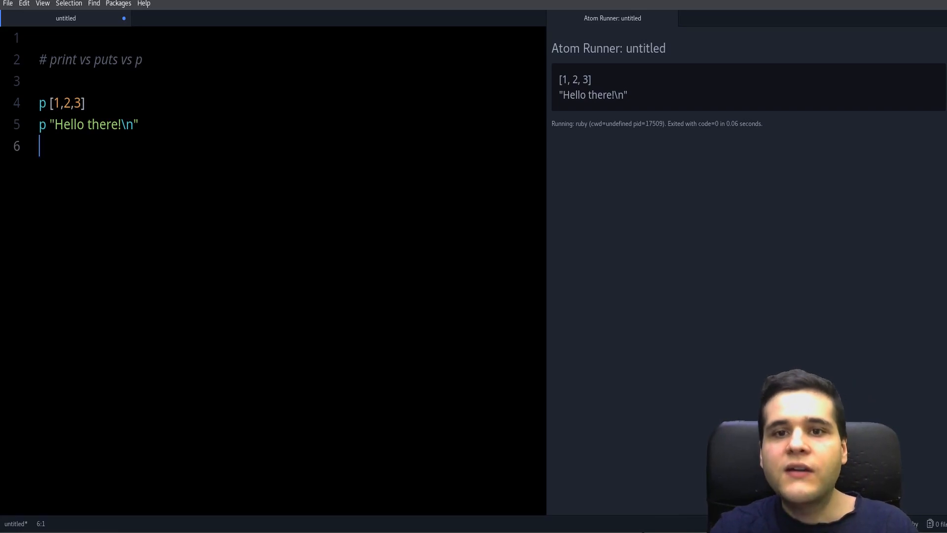